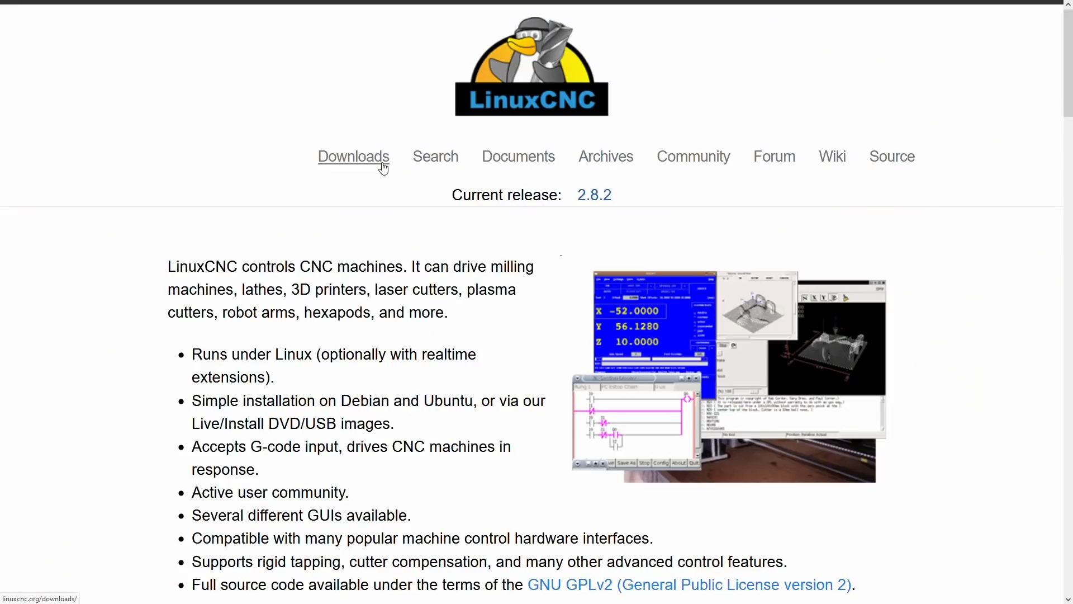
Step: Expand the hm2_7i92 > 7i84 dio pin tree and watch output-08, output-09 and output-10
click(353, 157)
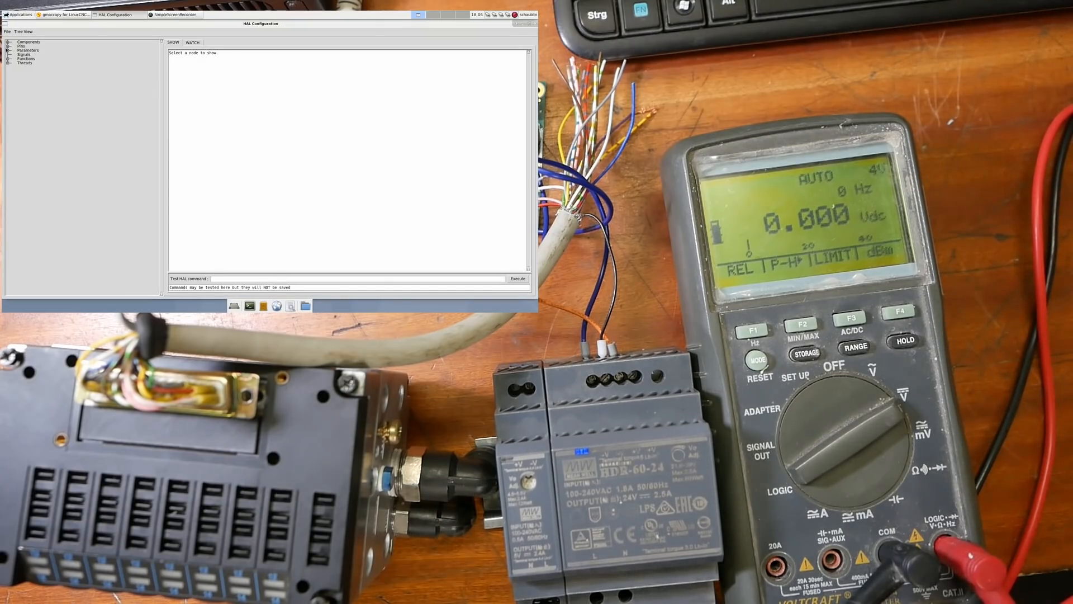
click(7, 42)
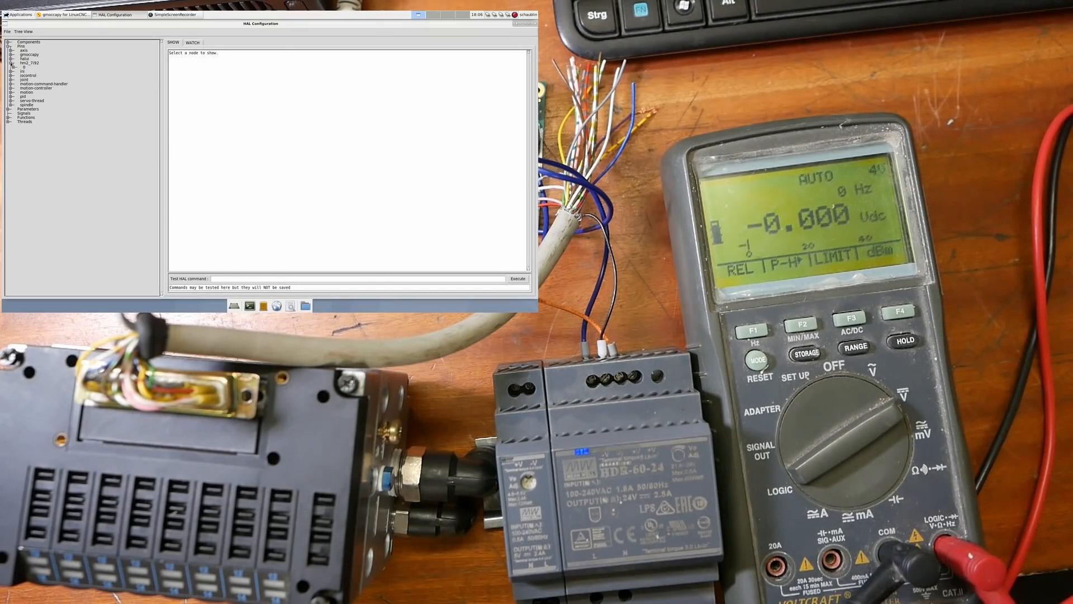
click(13, 63)
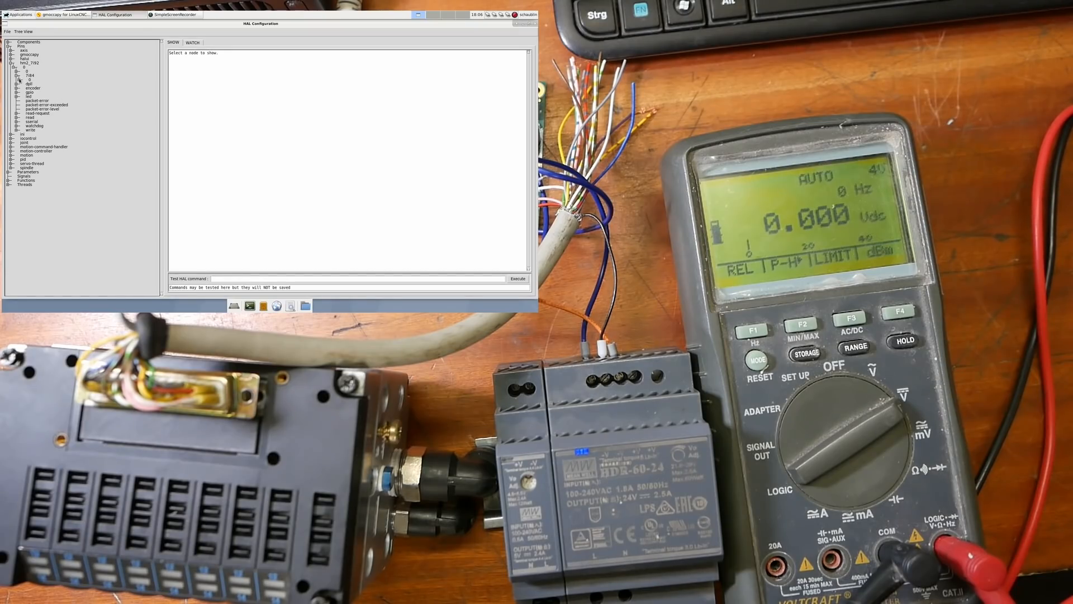
click(20, 77)
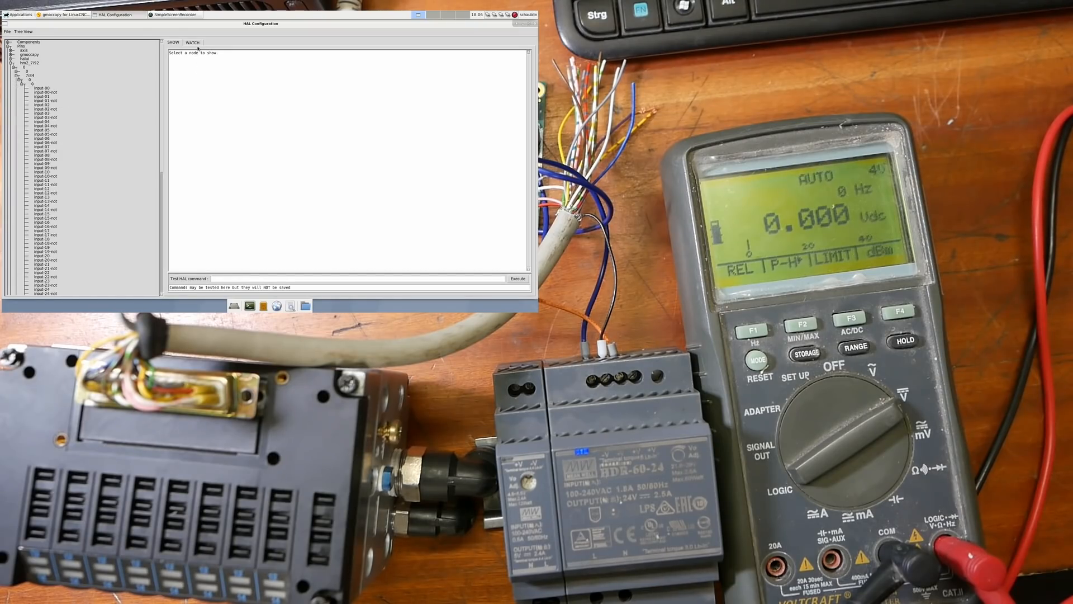
scroll(down, 3)
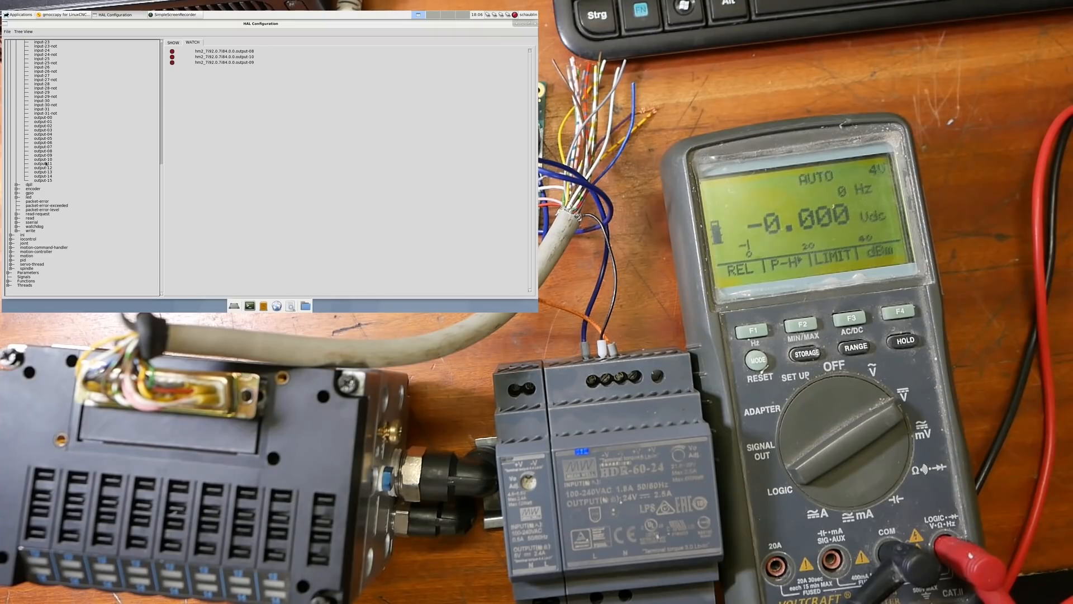
click(174, 42)
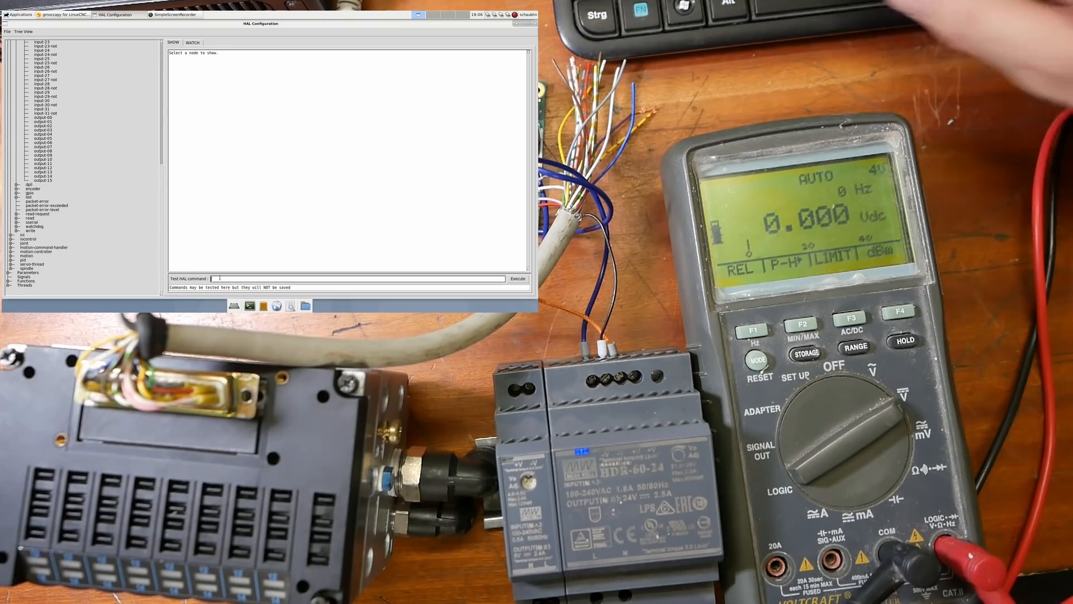
Step: Execute 'setp hm2_7i92.0.7i84.0.0.output-08 true' to energise that valve solenoid
text(setp hm2_7i92.0.7i84.0.0.output-08 true)
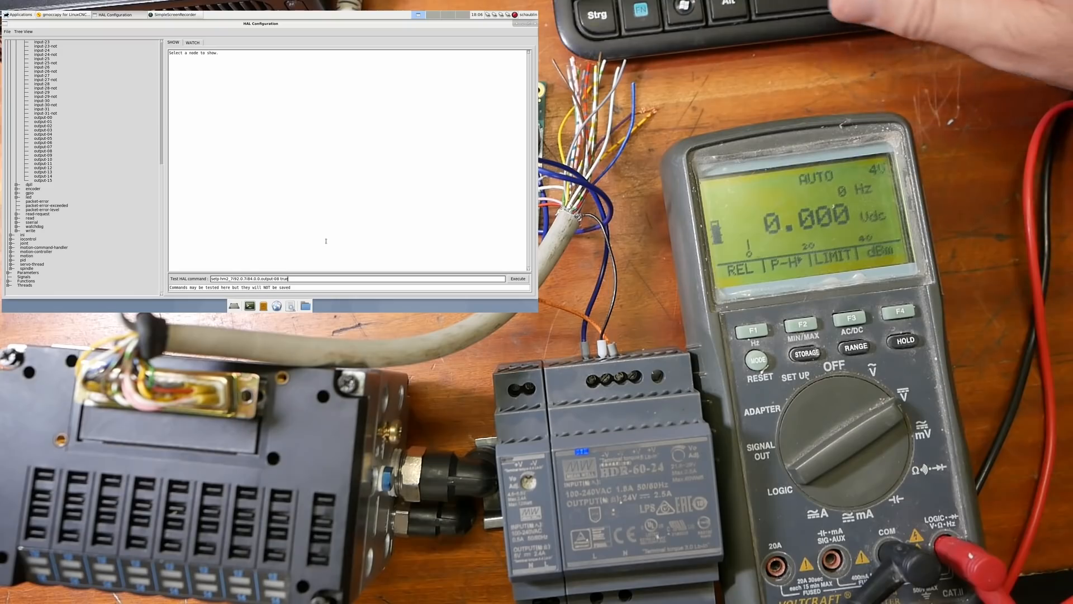
click(520, 277)
text(fals)
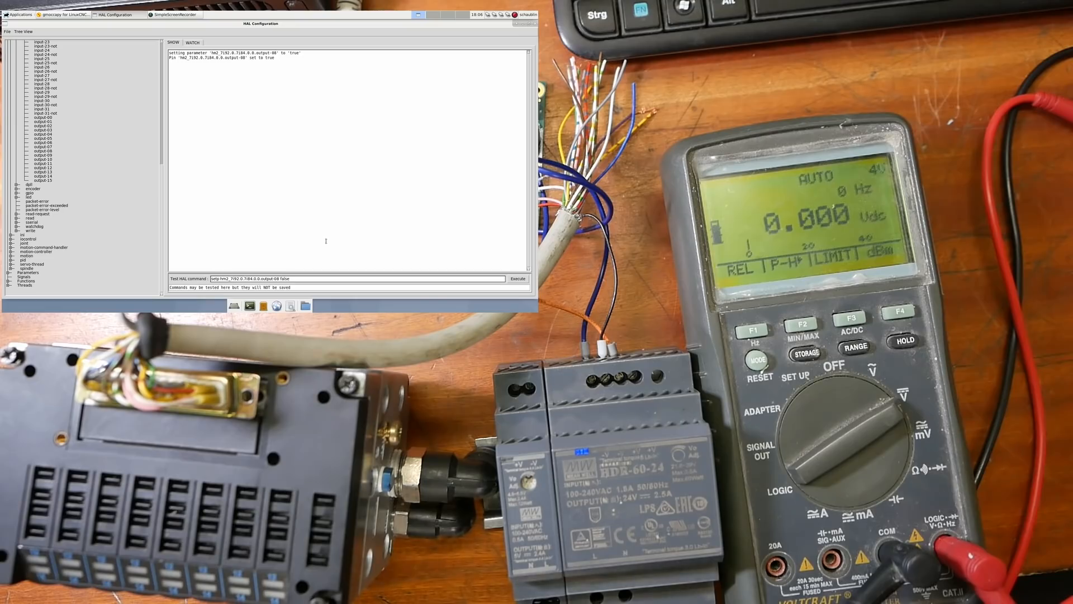
Step: Execute setp commands switching output-09 false, then output-10 true and back to false
click(518, 278)
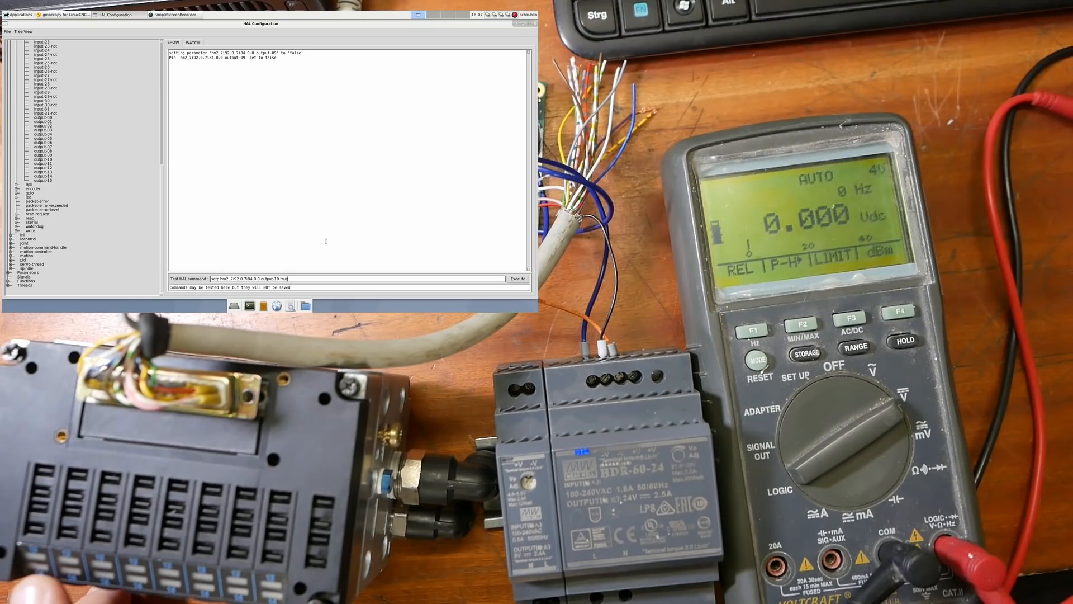
click(520, 279)
text(fa)
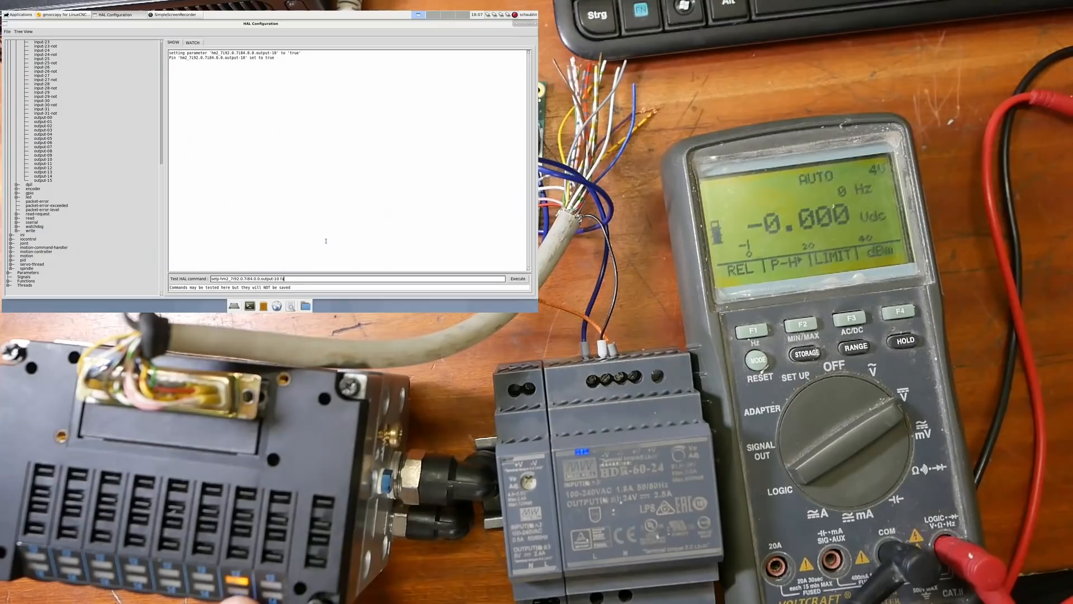
click(517, 294)
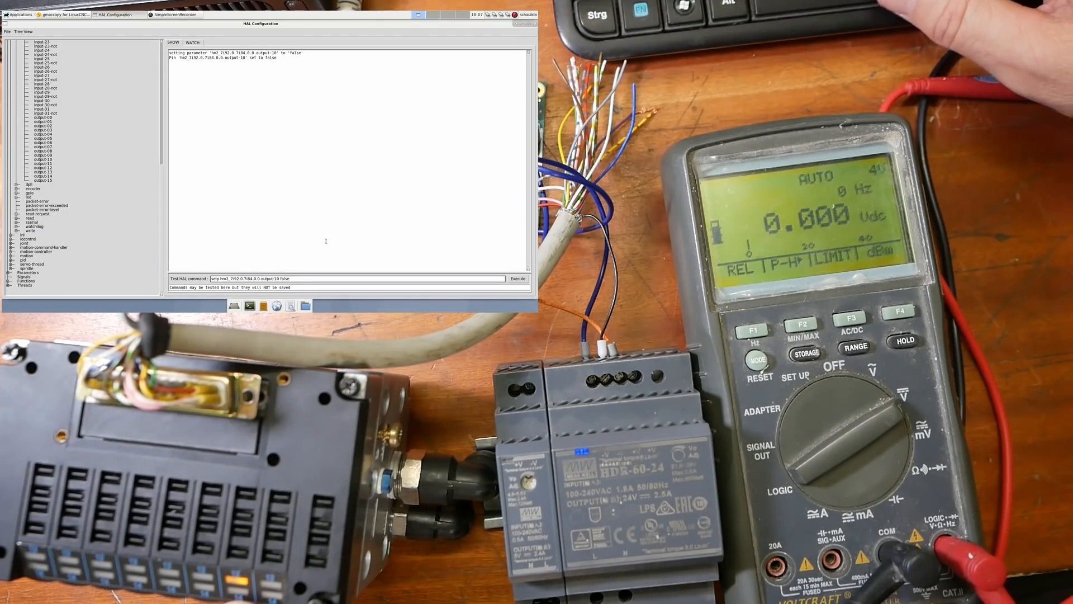